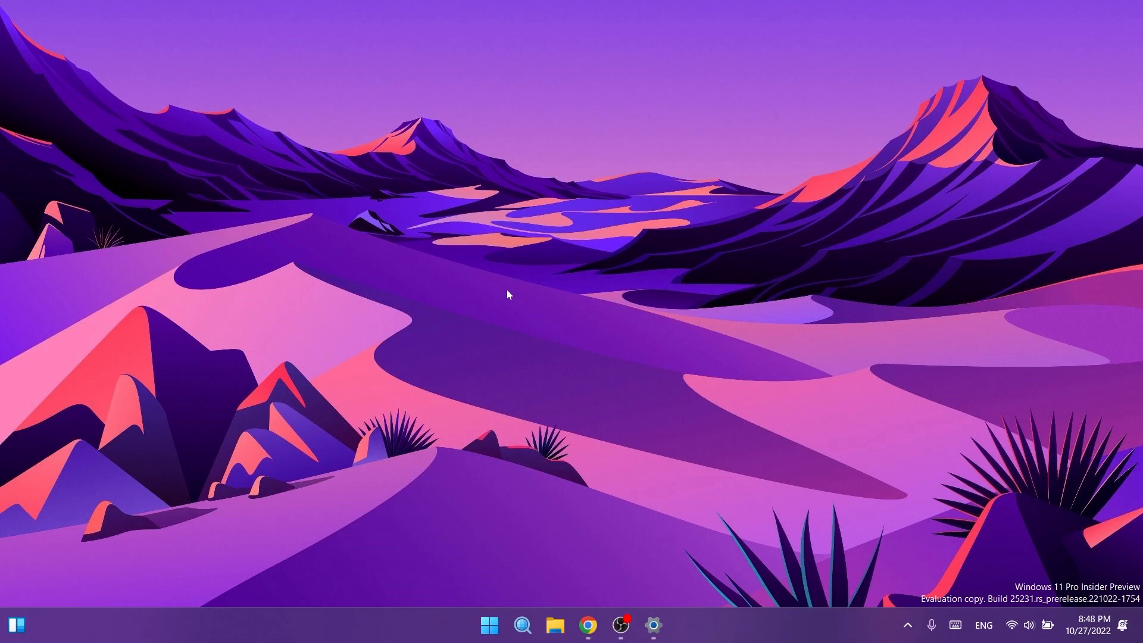
Launch the Settings app from the taskbar, landing on the System page
left_click(651, 625)
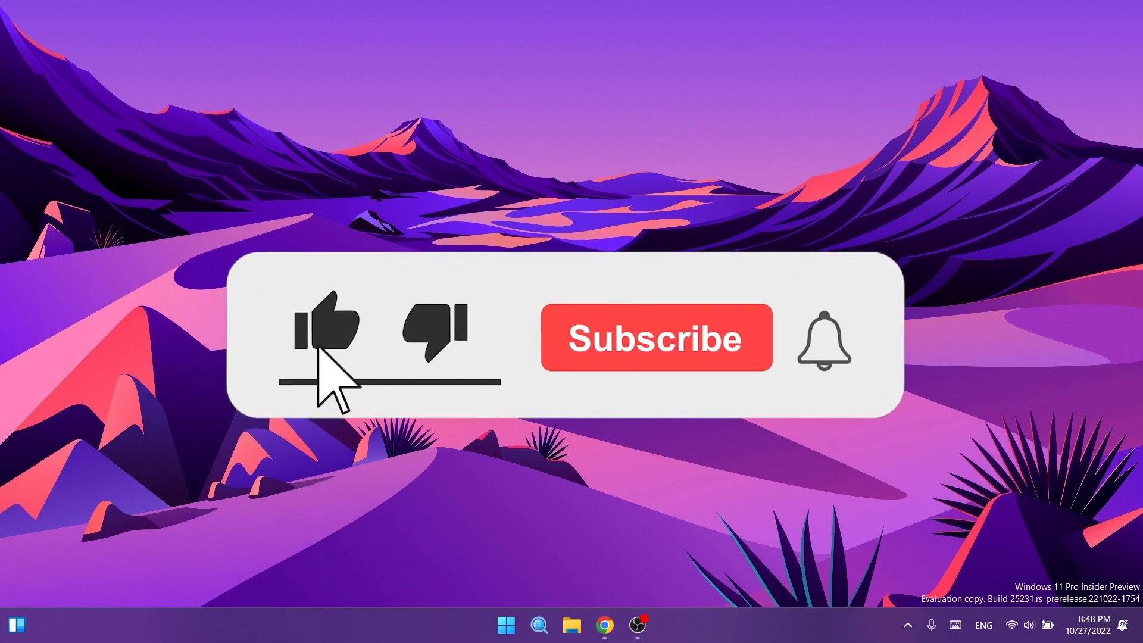
left_click(652, 337)
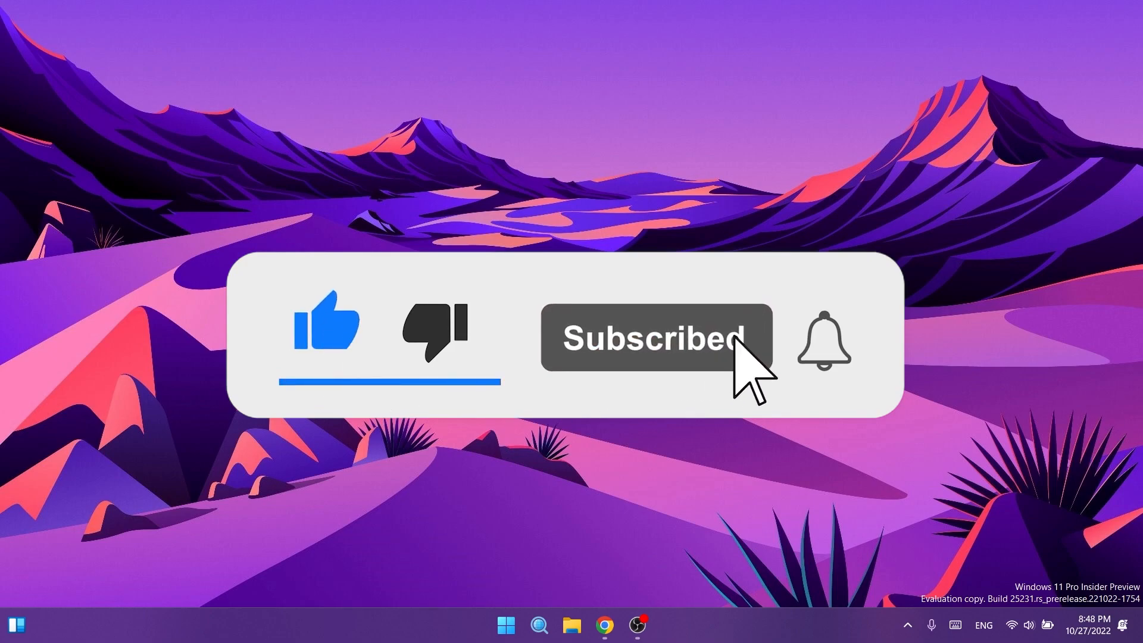
left_click(823, 343)
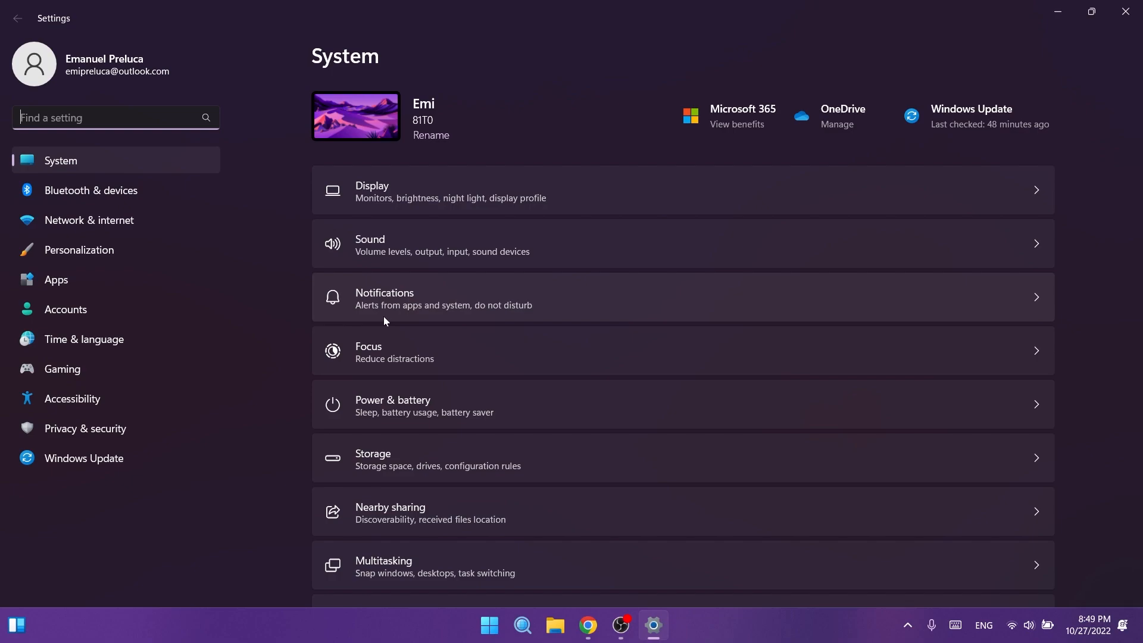
mouse_move(108, 279)
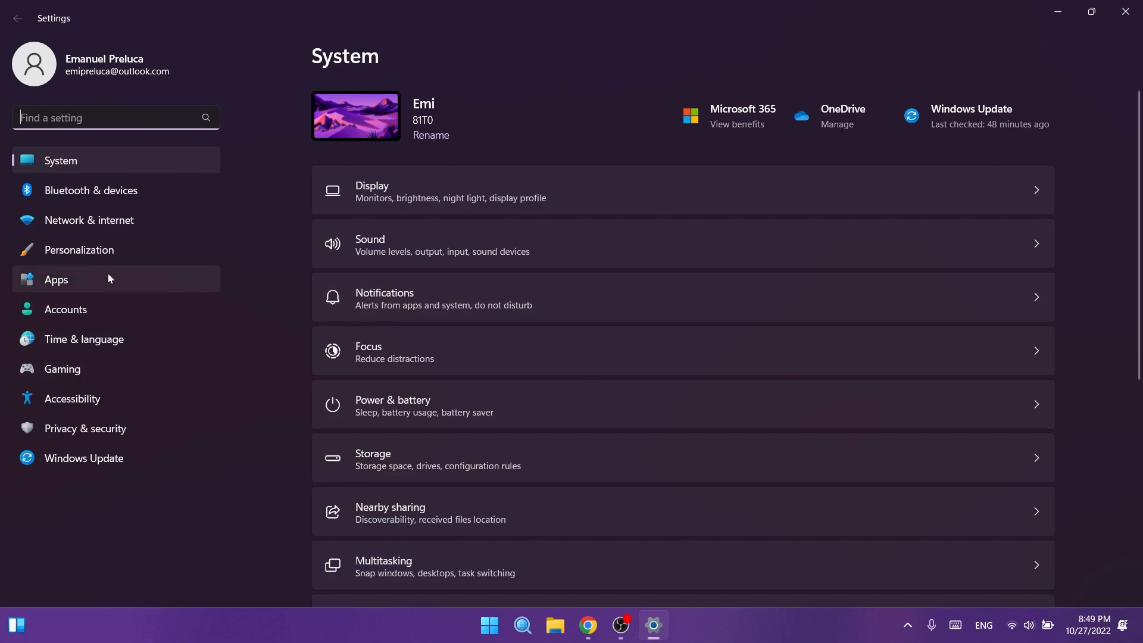
Visit Accounts' Windows backup page, then the Personalization Taskbar page with behaviors expanded
left_click(65, 309)
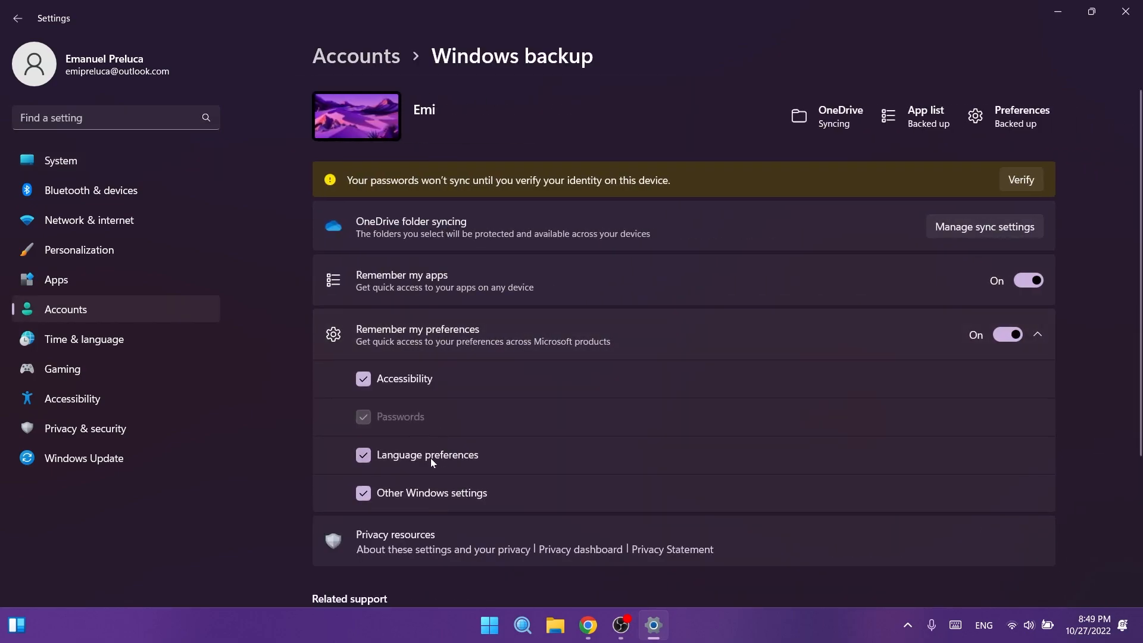
left_click(79, 248)
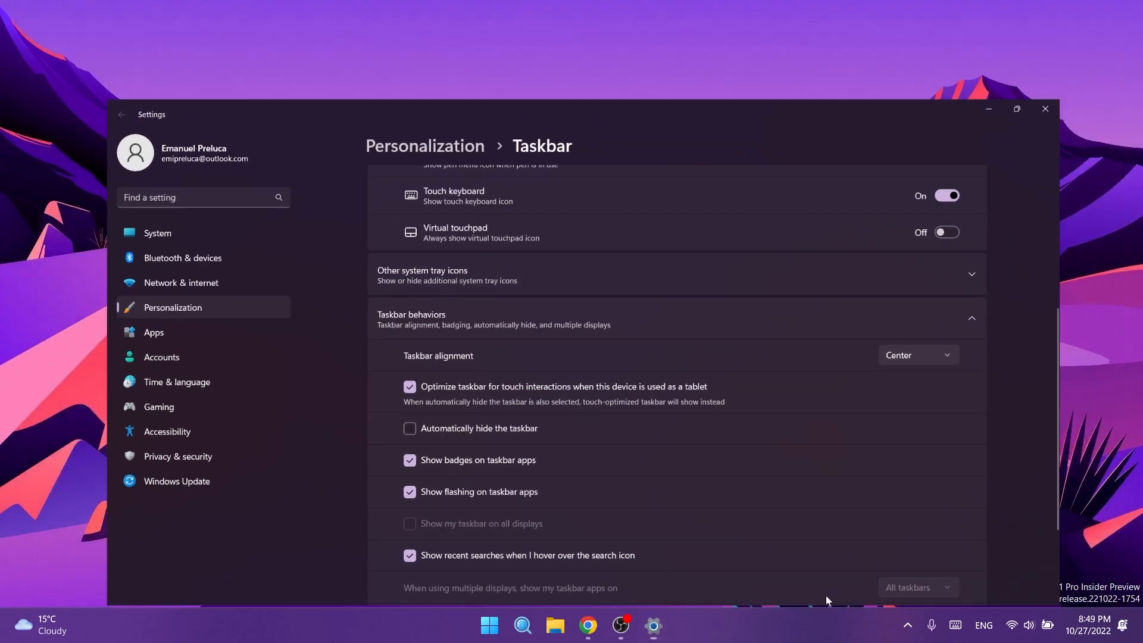
Inspect 'Optimize taskbar for touch interactions', then go back to the System home page
left_click(1015, 108)
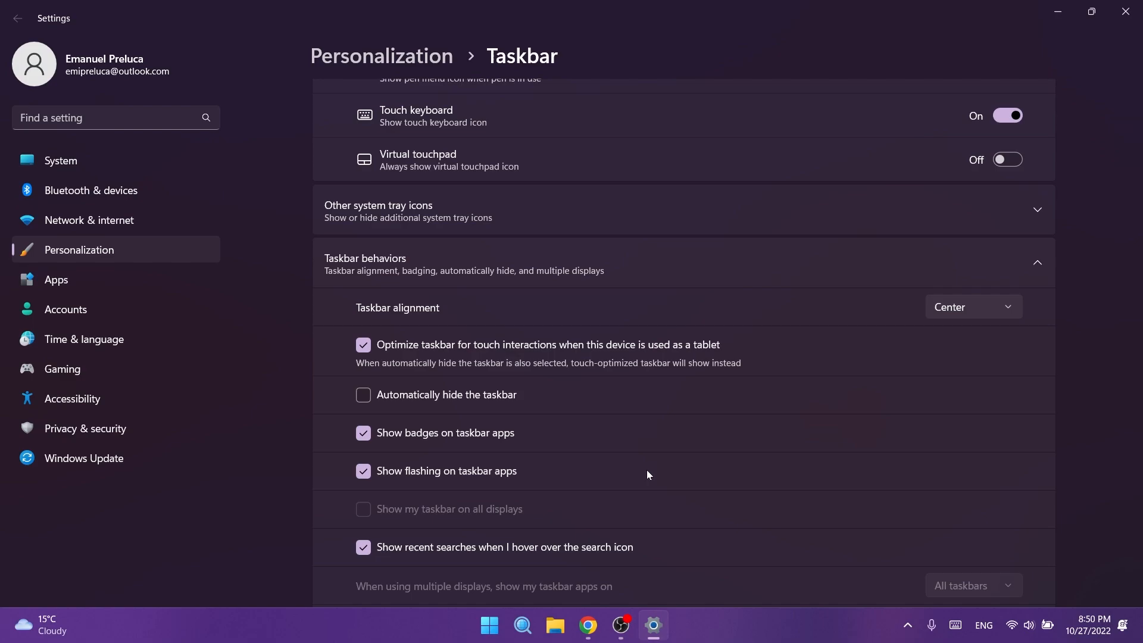
mouse_move(460, 364)
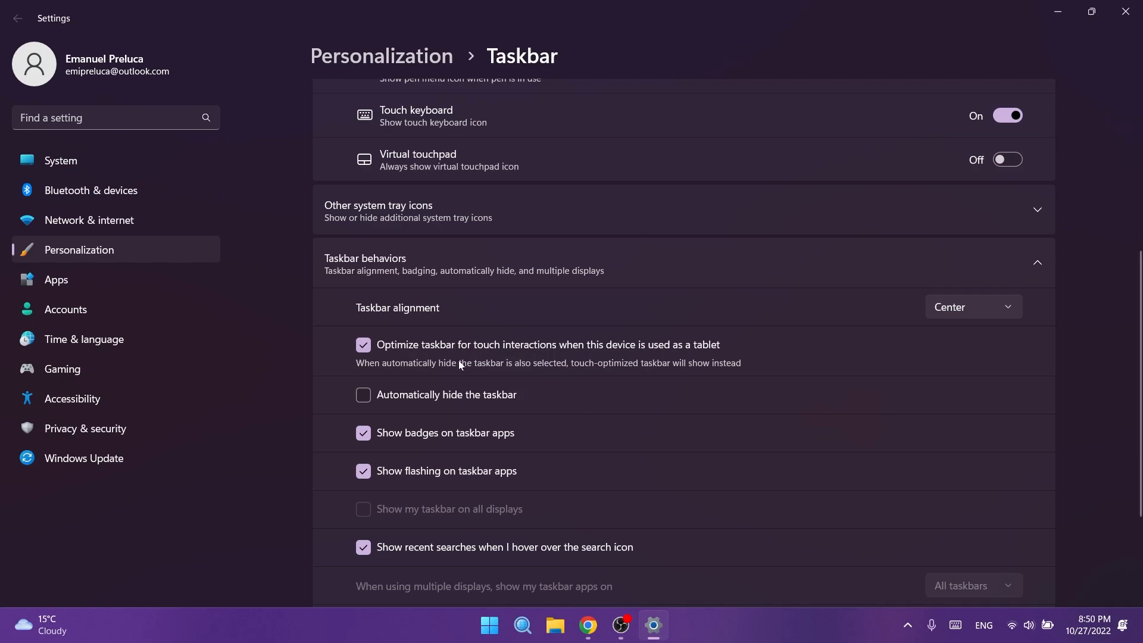
mouse_move(535, 356)
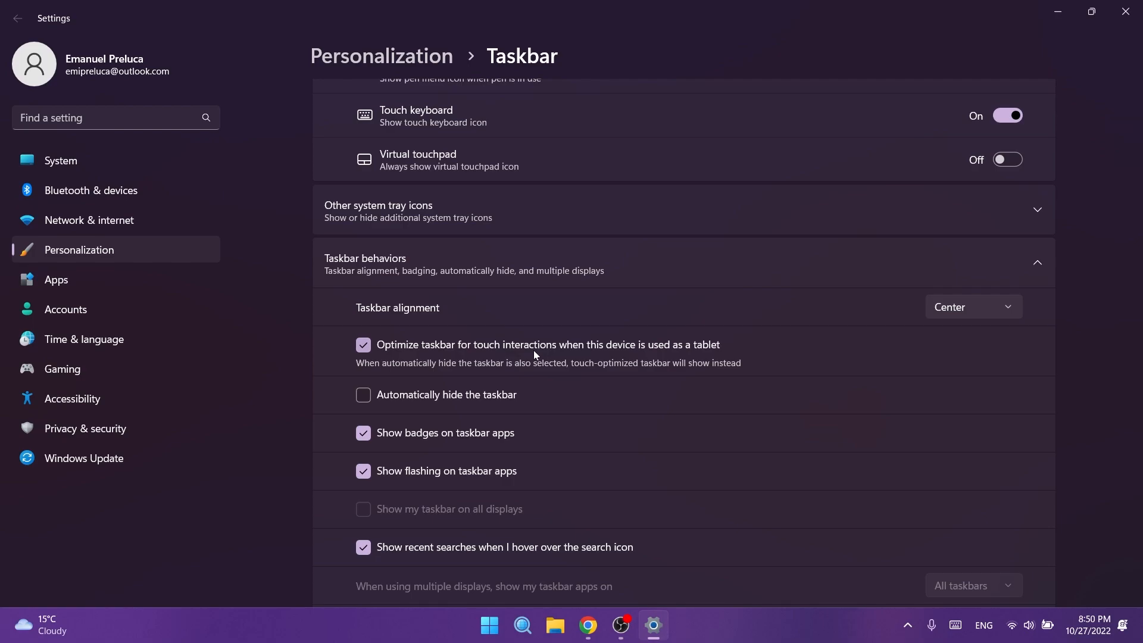
left_click(71, 397)
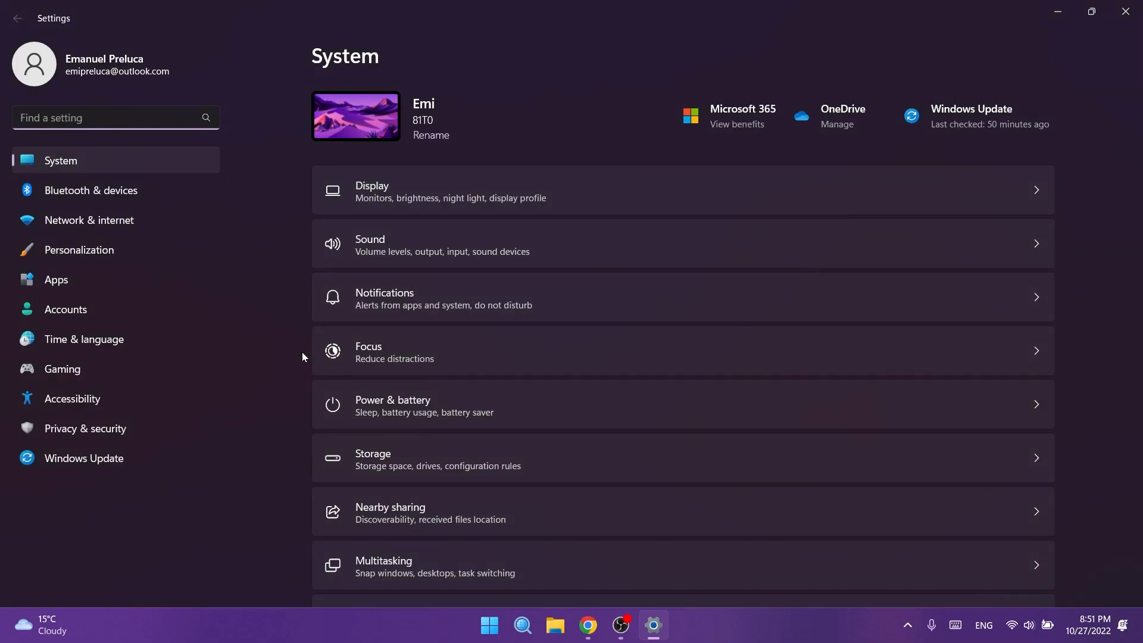
mouse_move(133, 309)
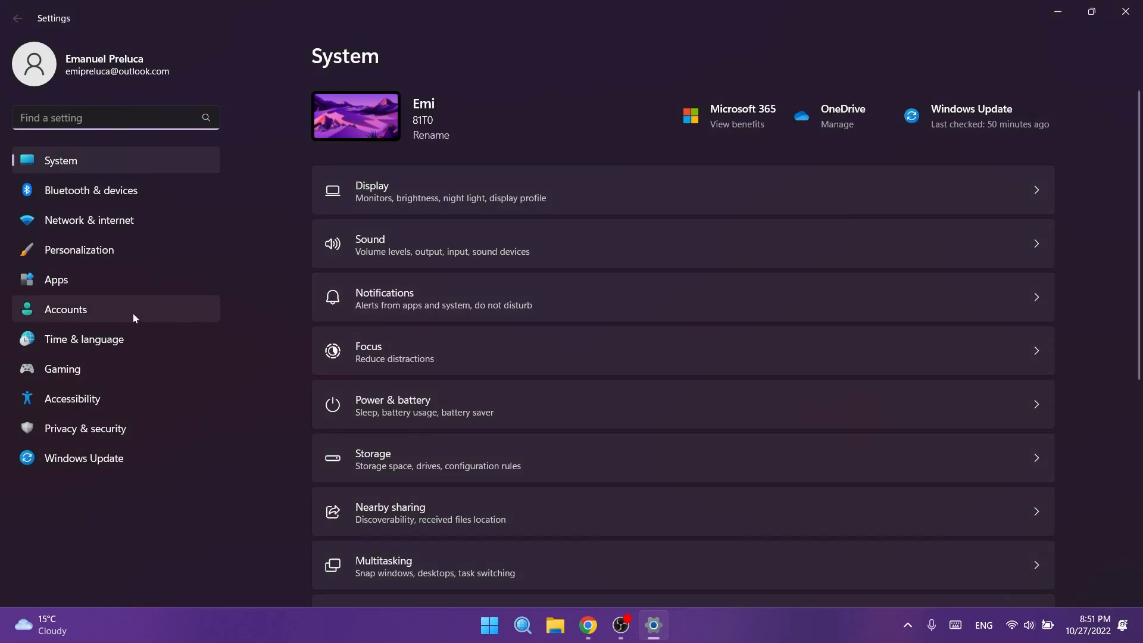
left_click(56, 278)
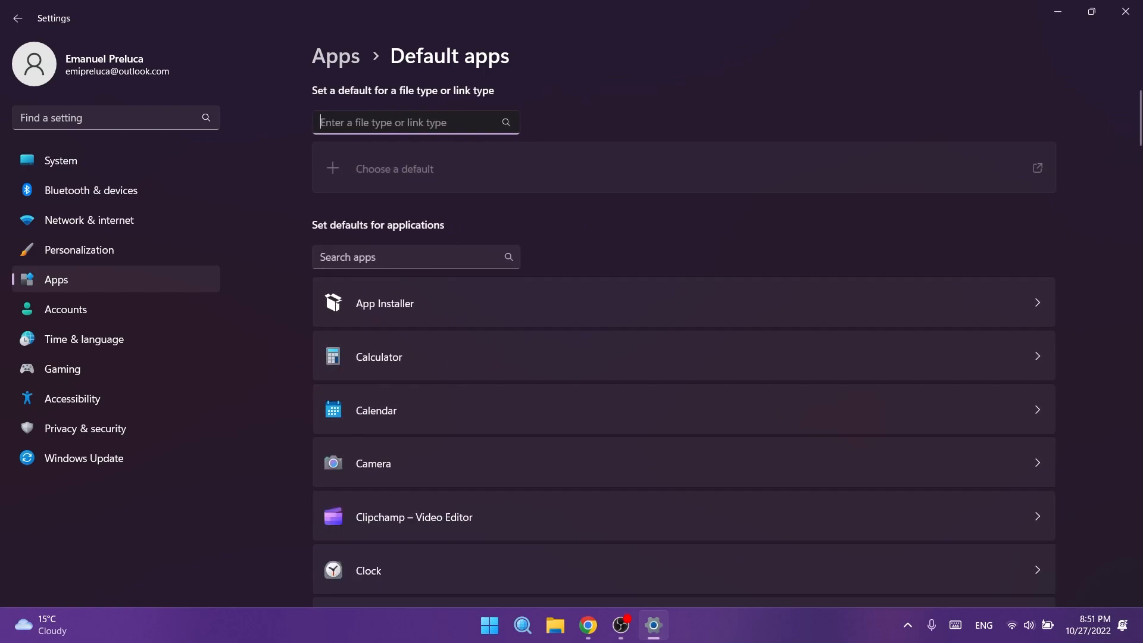
left_click(89, 219)
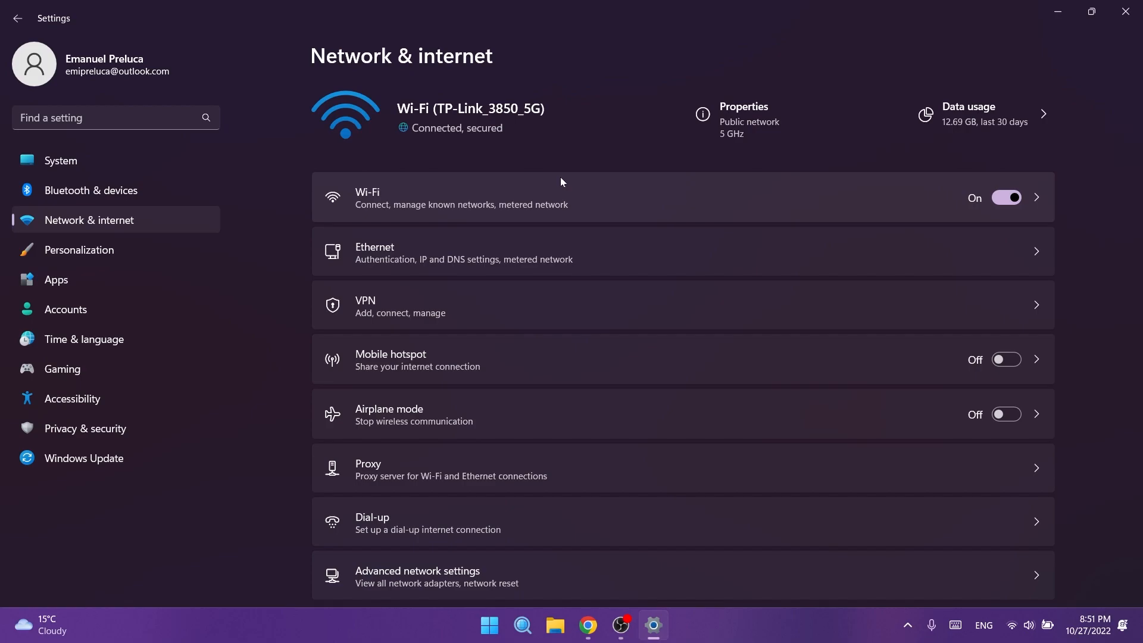
left_click(91, 191)
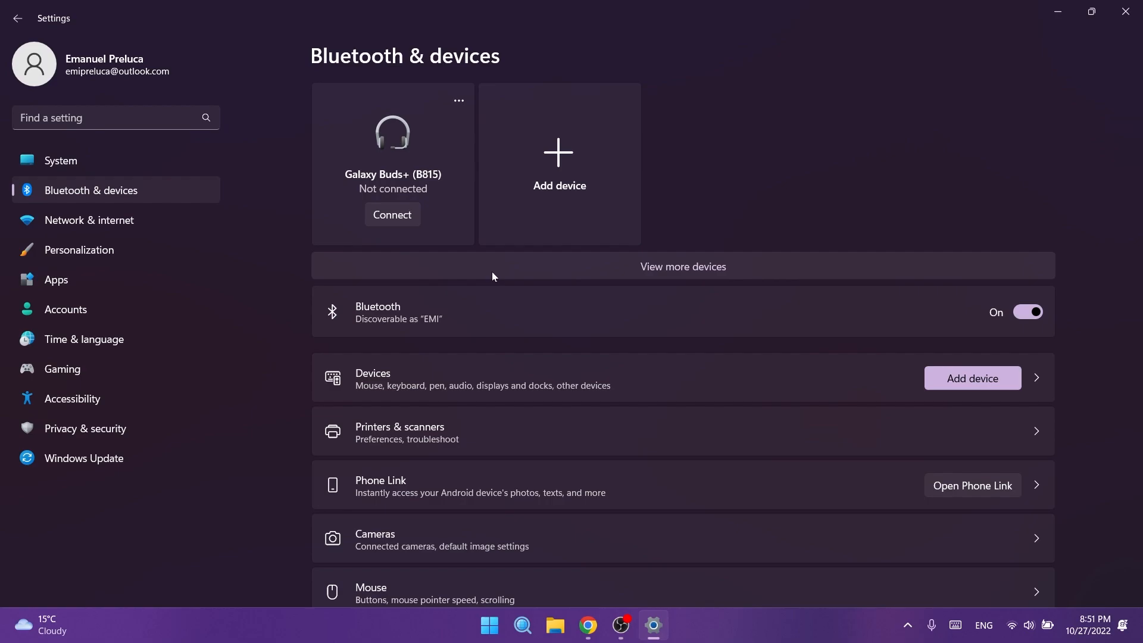
left_click(60, 160)
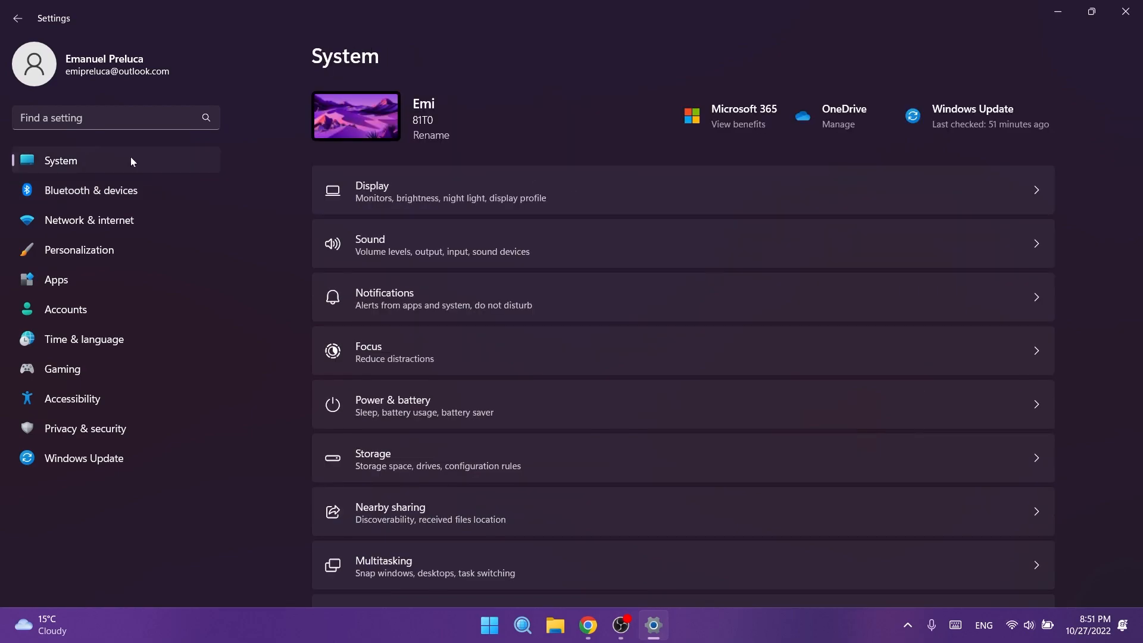